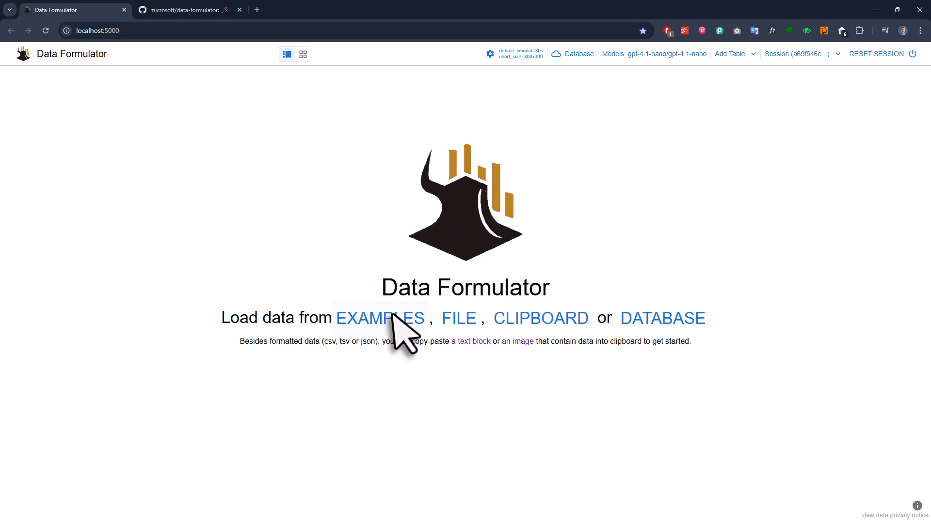
# Load the movies sample dataset from the Explore Sample Datasets dialog.
pyautogui.click(379, 318)
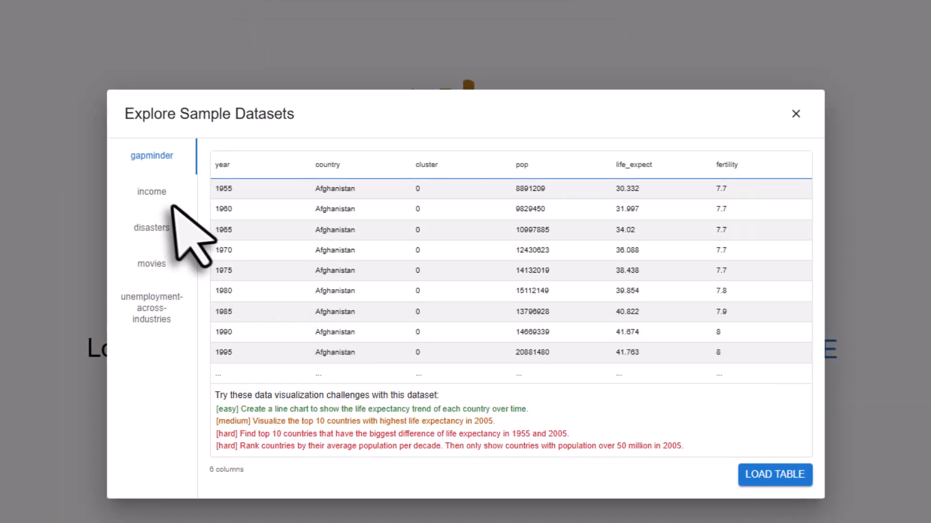
pyautogui.click(151, 264)
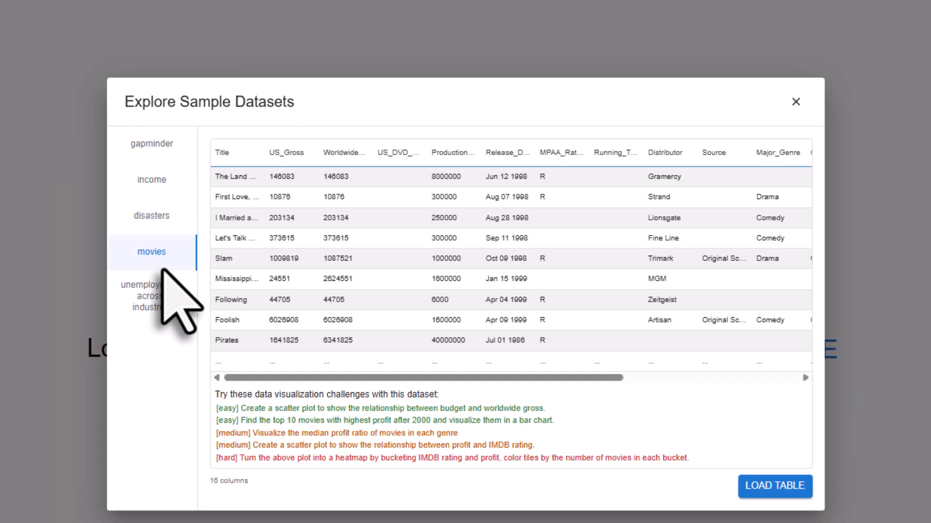
pyautogui.click(774, 486)
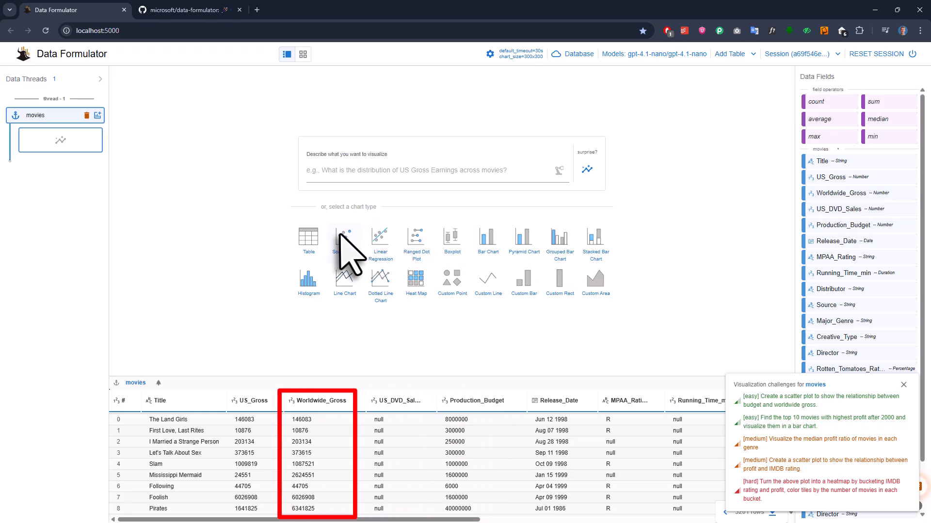
# Create a movies scatter plot and drag a data field onto one of its axes.
pyautogui.click(344, 237)
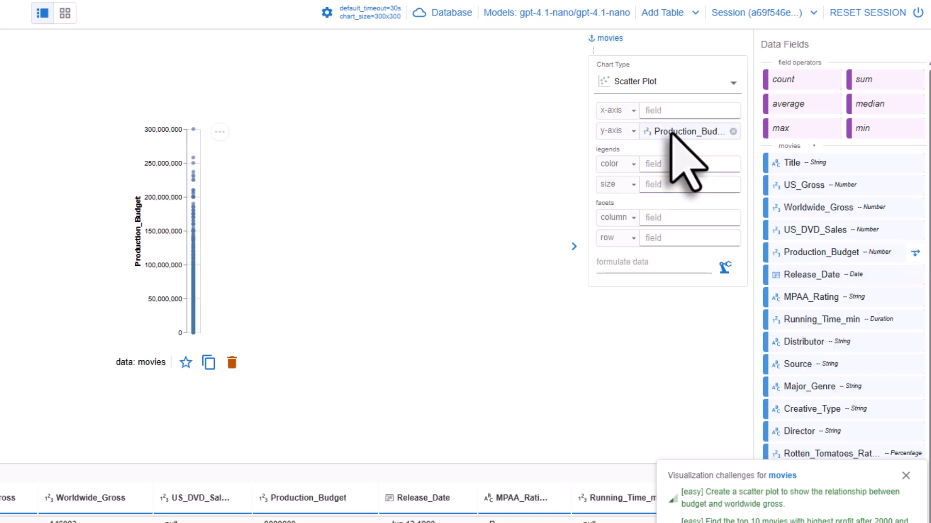
pyautogui.moveTo(819, 207); pyautogui.dragTo(688, 111)
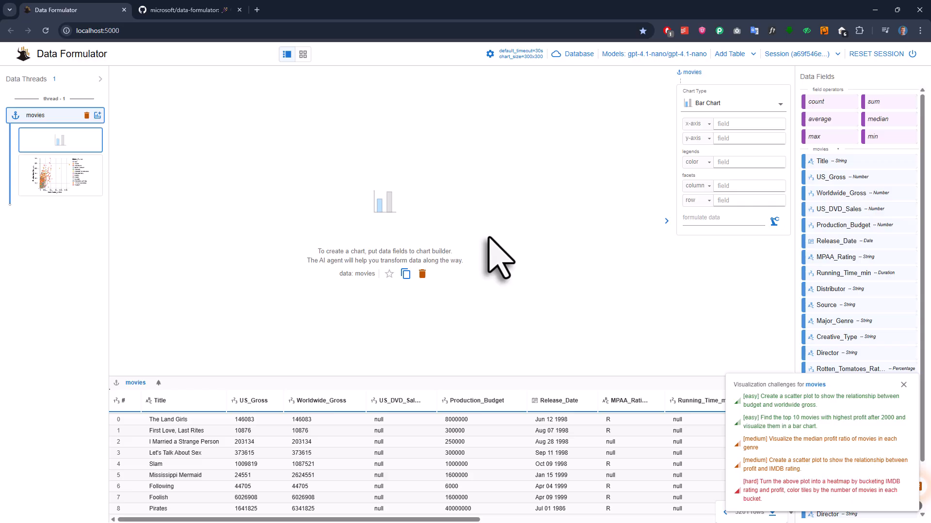
pyautogui.moveTo(722, 266)
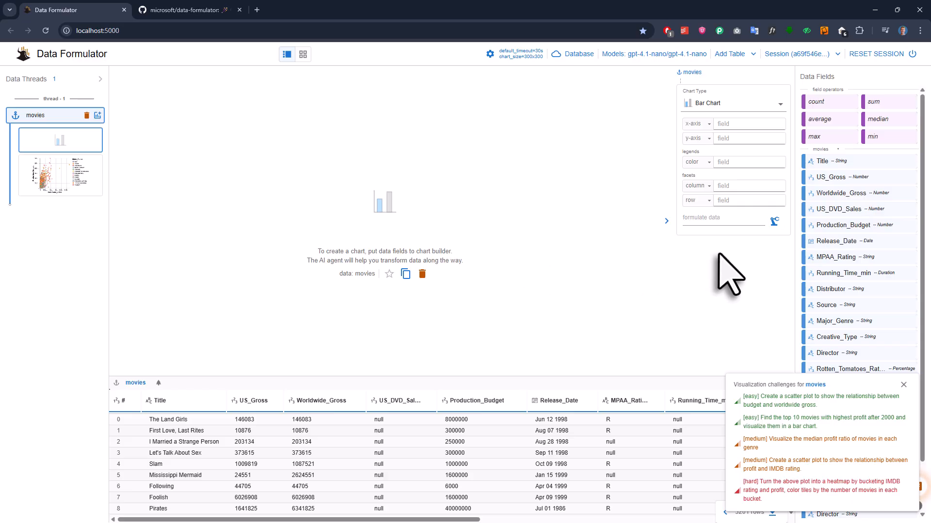
pyautogui.moveTo(867, 183)
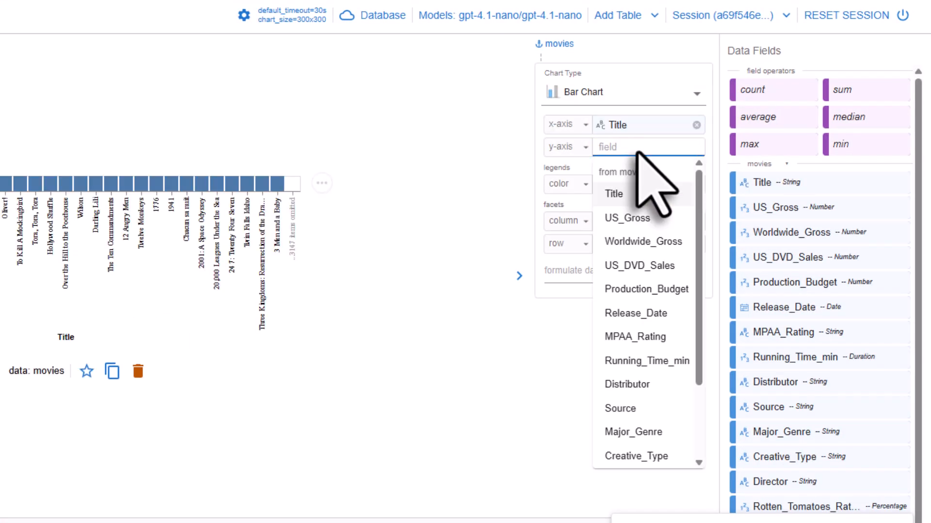
# Derive a Profit field for the Title bar chart and sort Profit descending.
pyautogui.write('Profit')
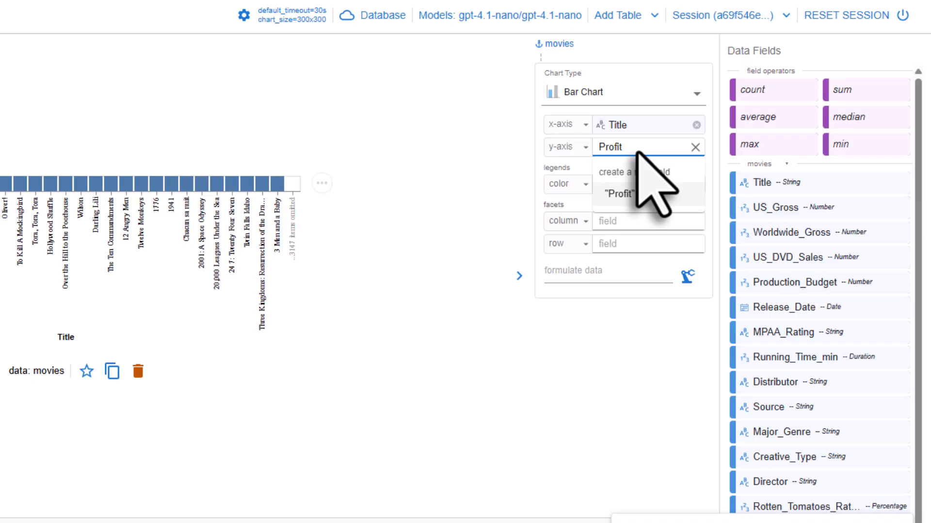
pyautogui.click(621, 194)
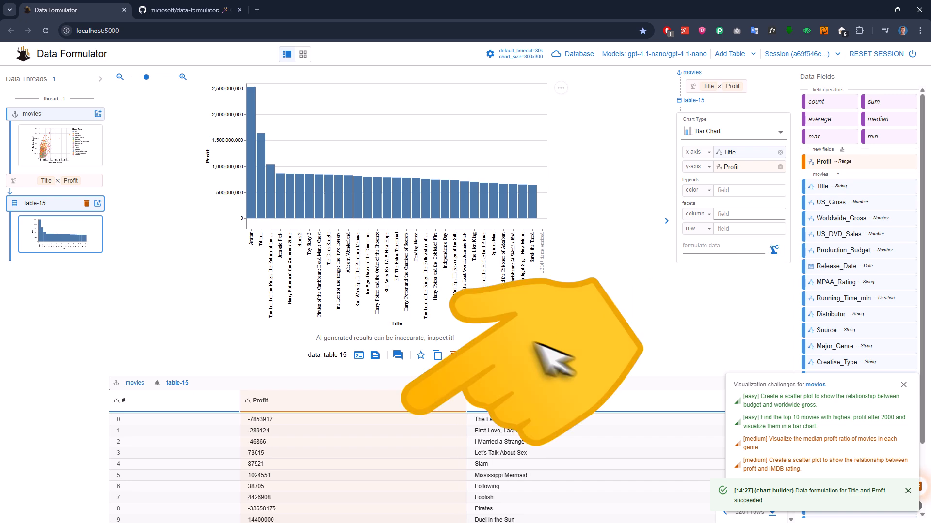
pyautogui.click(261, 401)
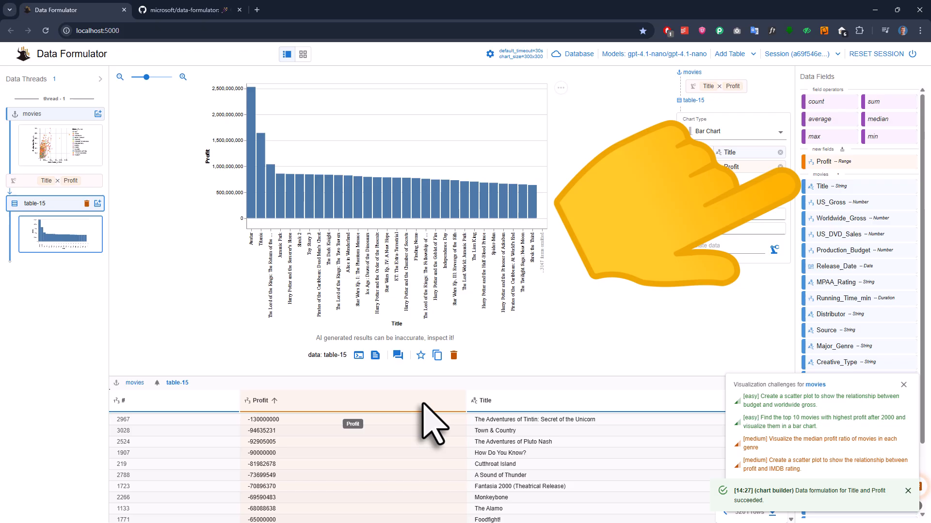
pyautogui.click(279, 401)
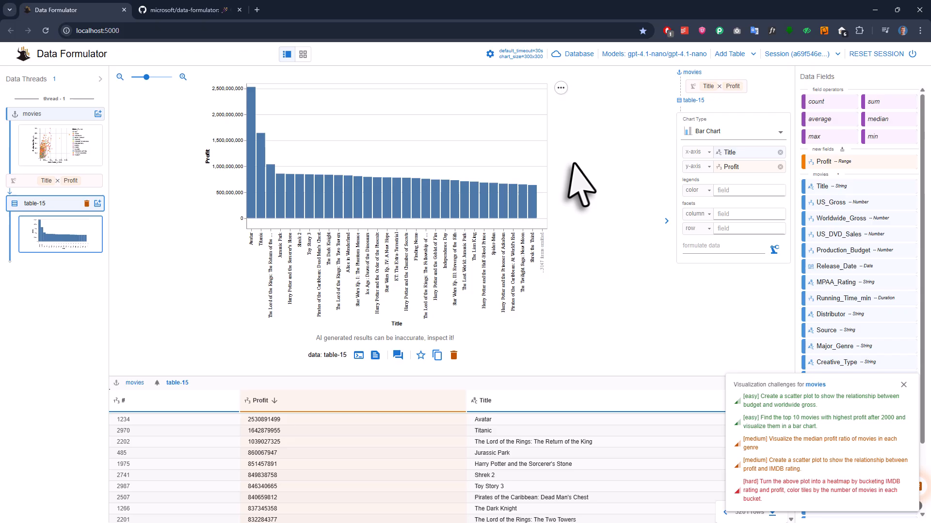
pyautogui.click(655, 54)
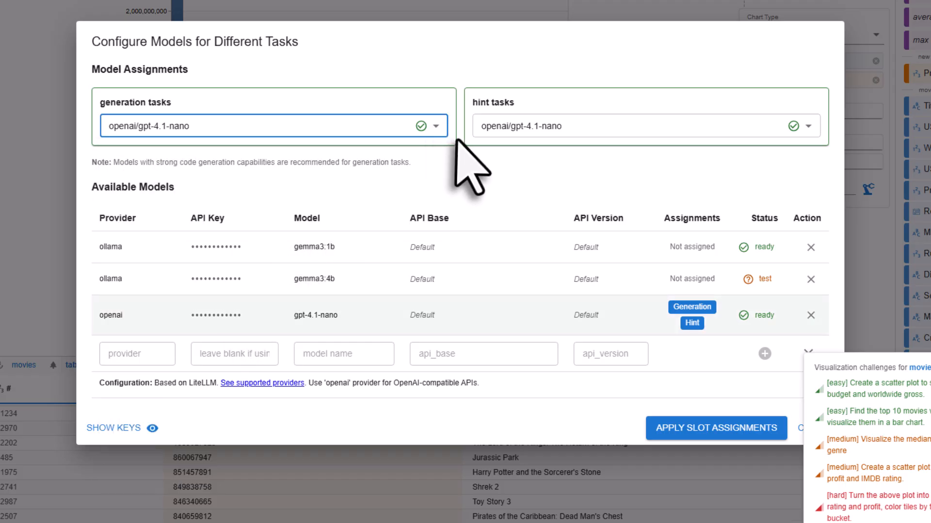
# Open Configure Models for Different Tasks via the Models: gpt-4.1-nano button.
pyautogui.click(716, 428)
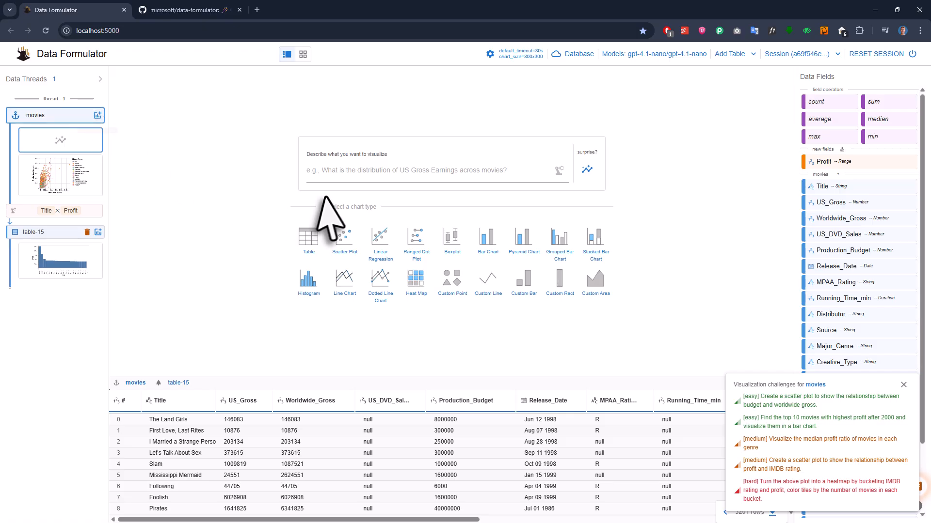
pyautogui.moveTo(332, 215)
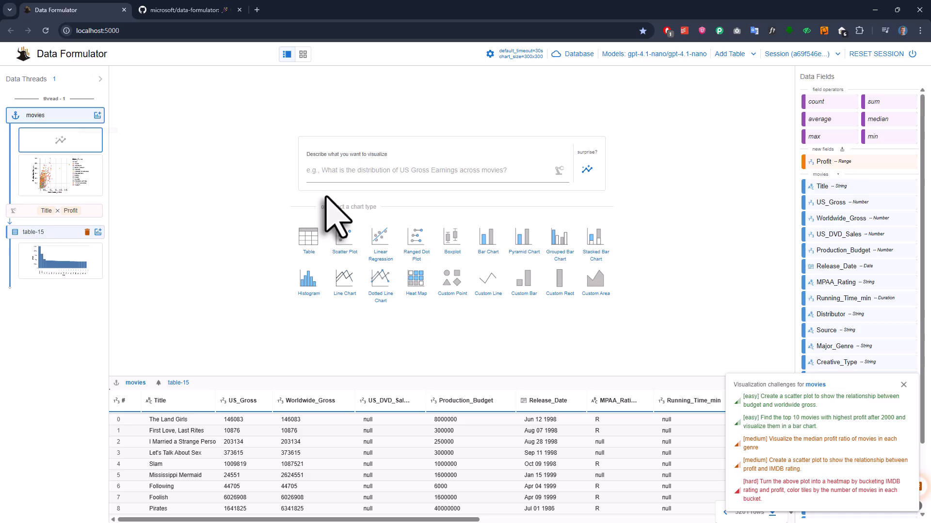
pyautogui.moveTo(771, 476)
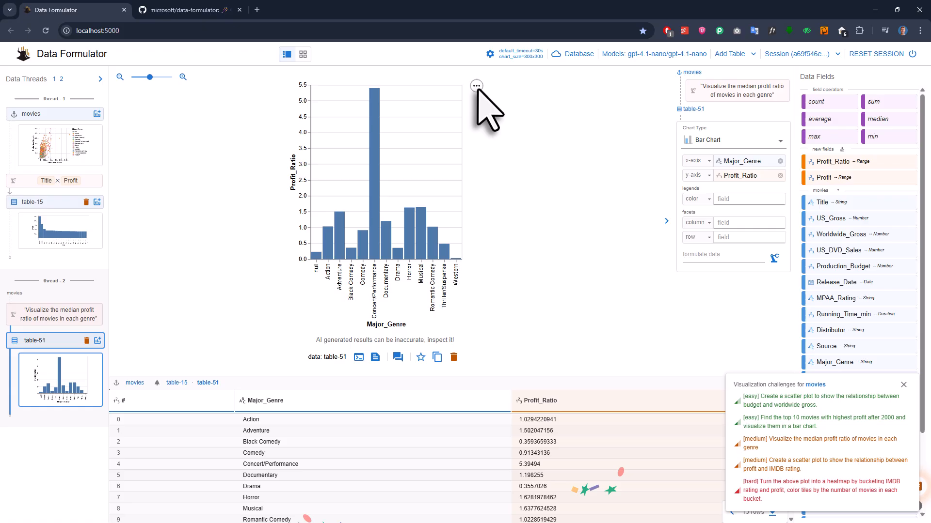
# Export the median profit ratio by genre chart as a PNG image.
pyautogui.click(476, 85)
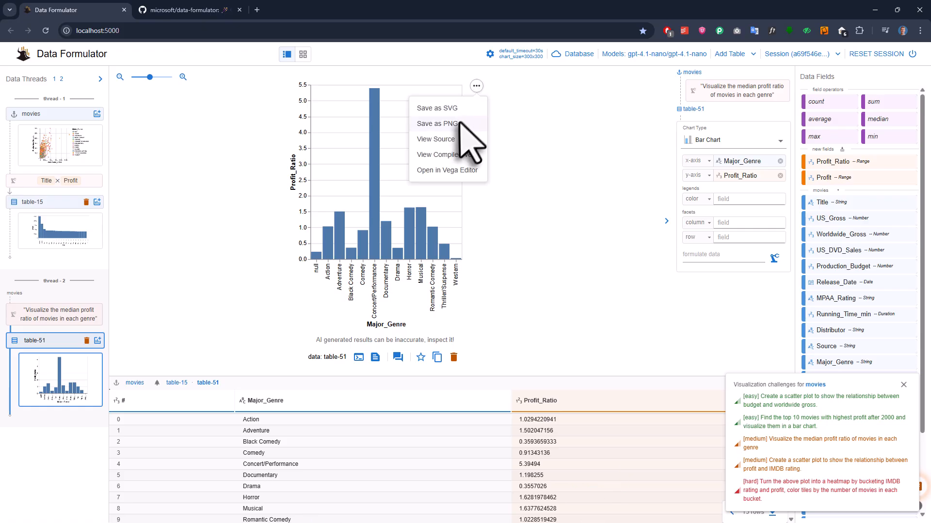
pyautogui.click(435, 139)
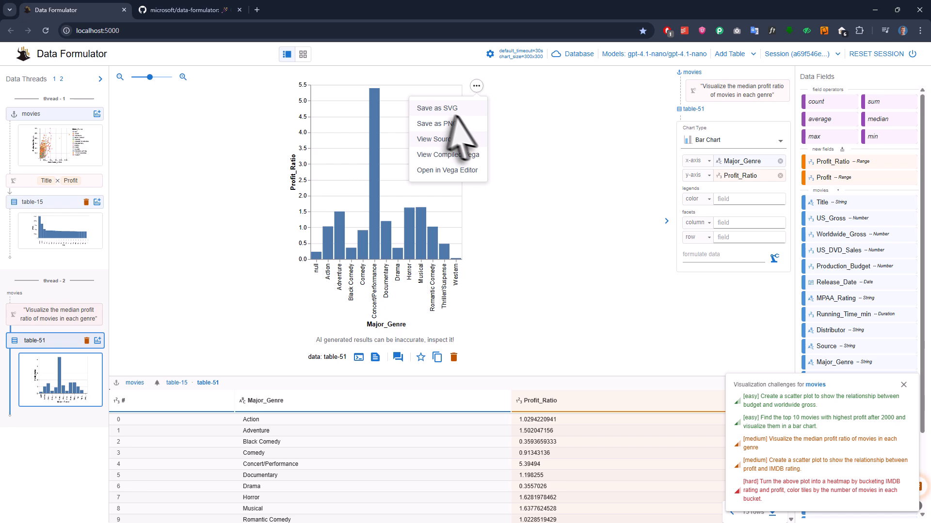
pyautogui.click(447, 170)
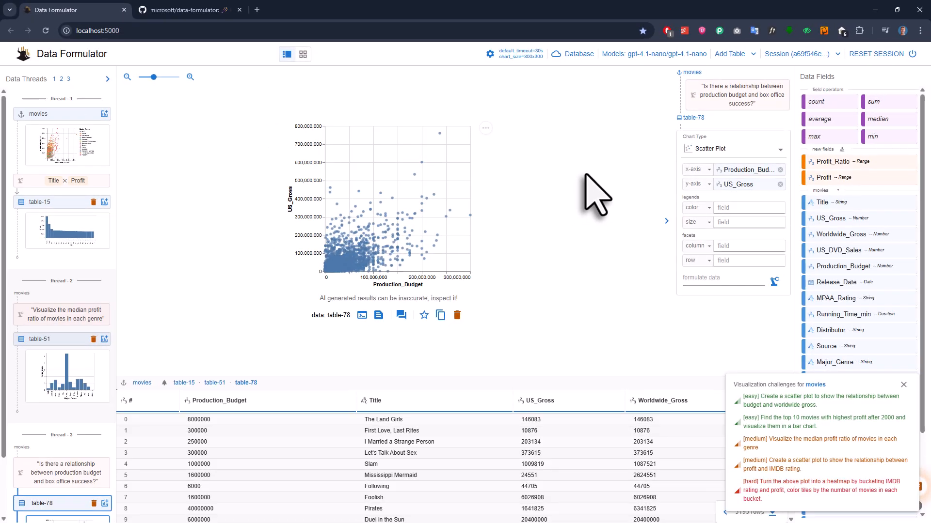
pyautogui.moveTo(257, 63)
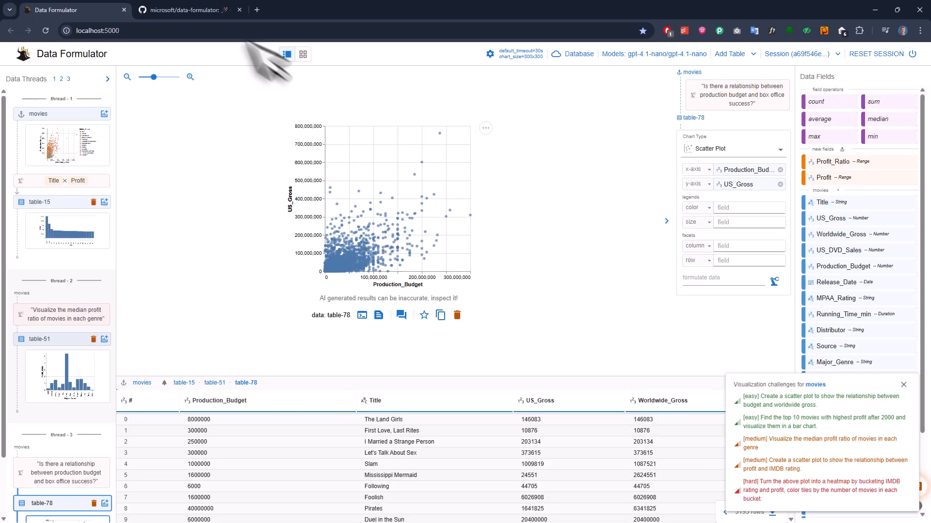
# Switch to the microsoft/data-formulator GitHub tab and scroll through its README and News.
pyautogui.click(189, 9)
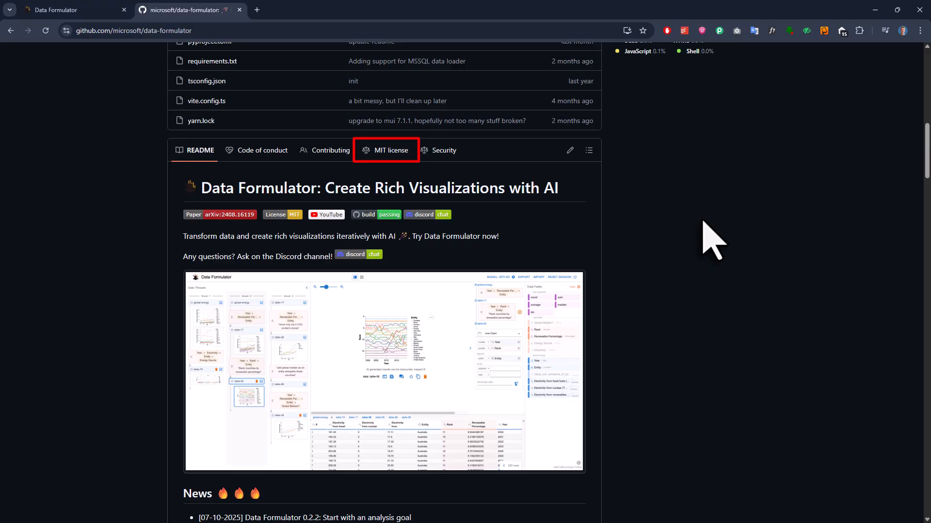
pyautogui.scroll(-3)
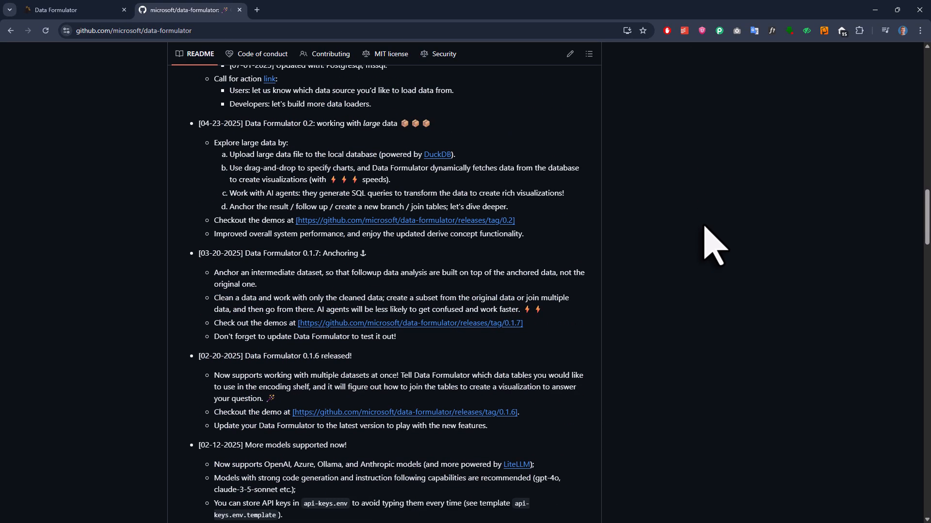
pyautogui.scroll(3)
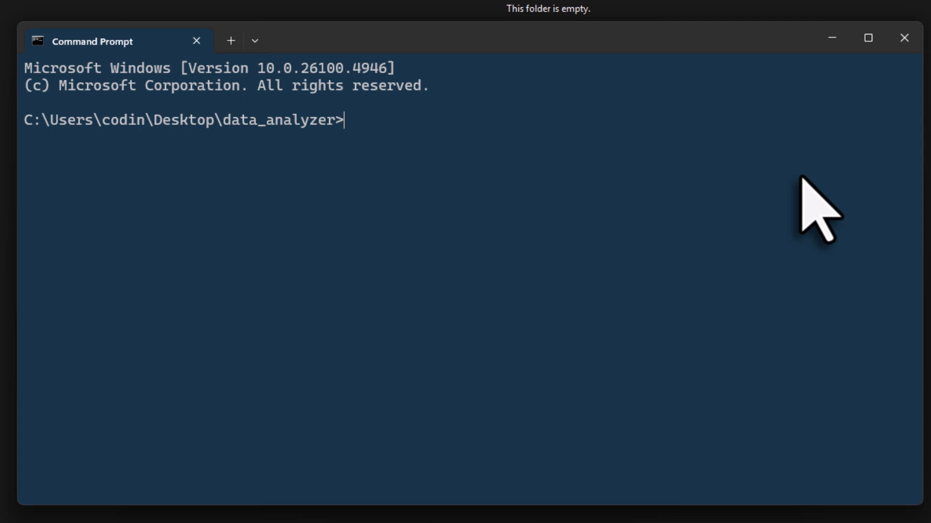
# Create a virtual environment named venv with python -m venv venv.
pyautogui.write('pyt')
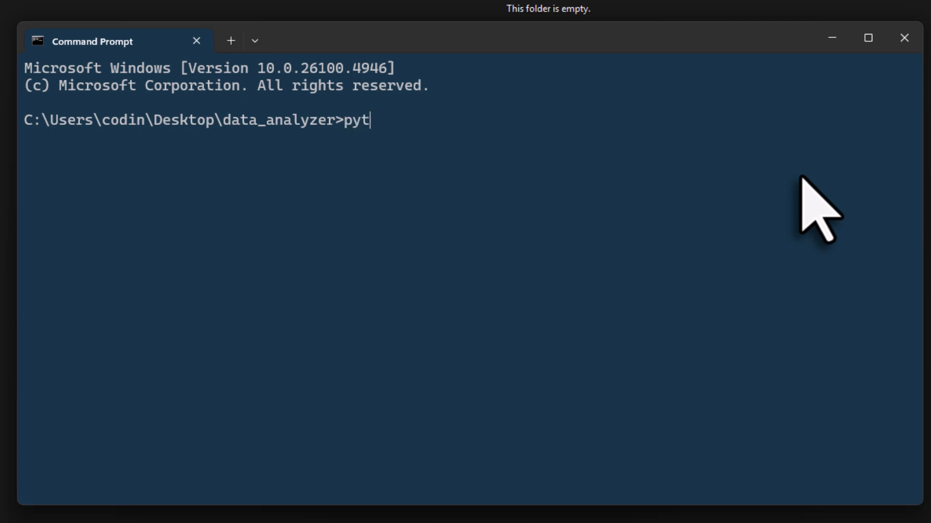
pyautogui.write('hon -m ven')
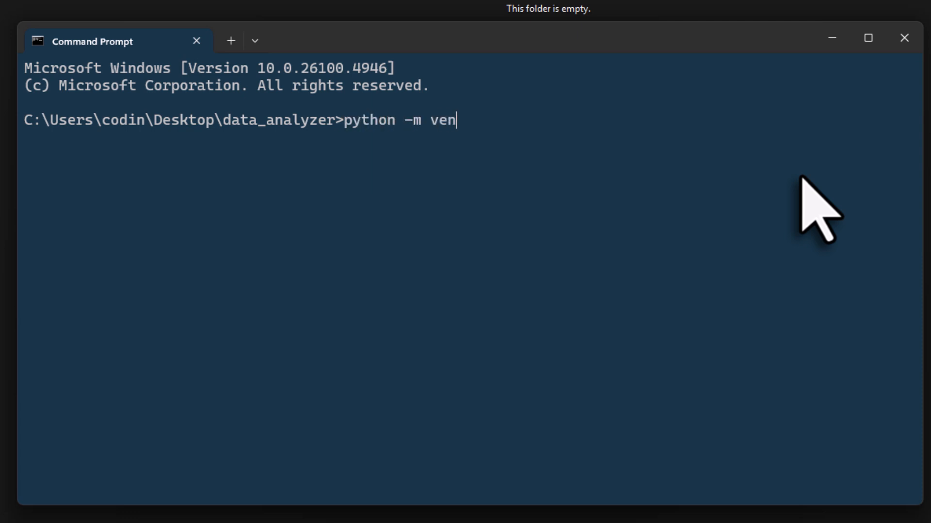
pyautogui.write('v')
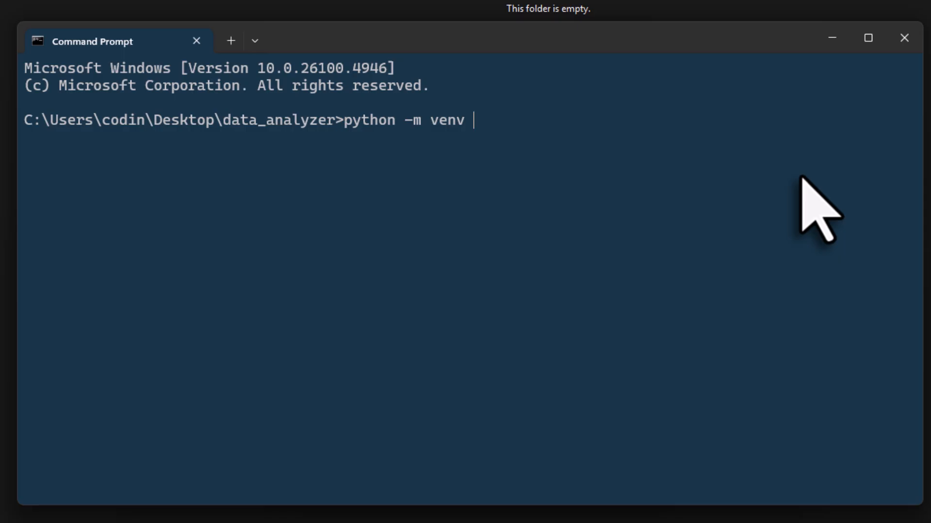
pyautogui.write('venv')
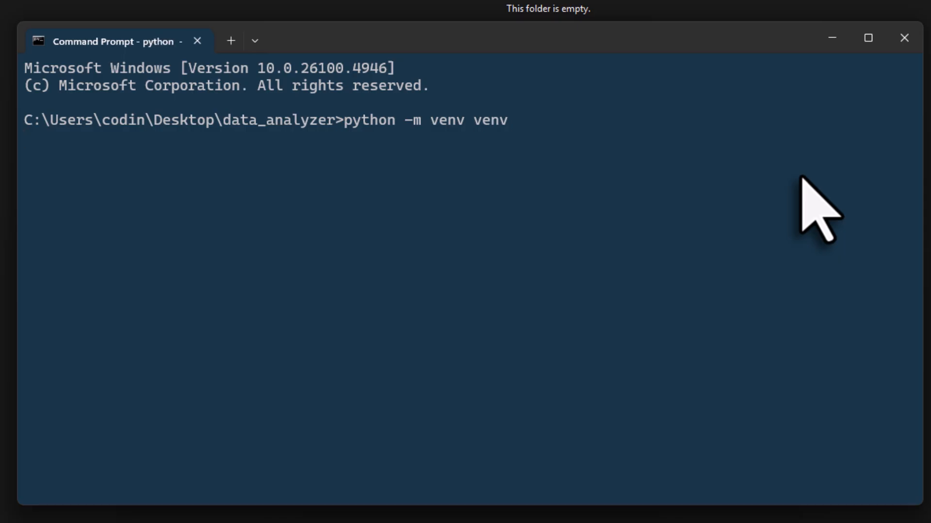
# Activate the venv, pip install data_formulator, and launch data_formulator.
pyautogui.write('venv\\Scripts\\activate')
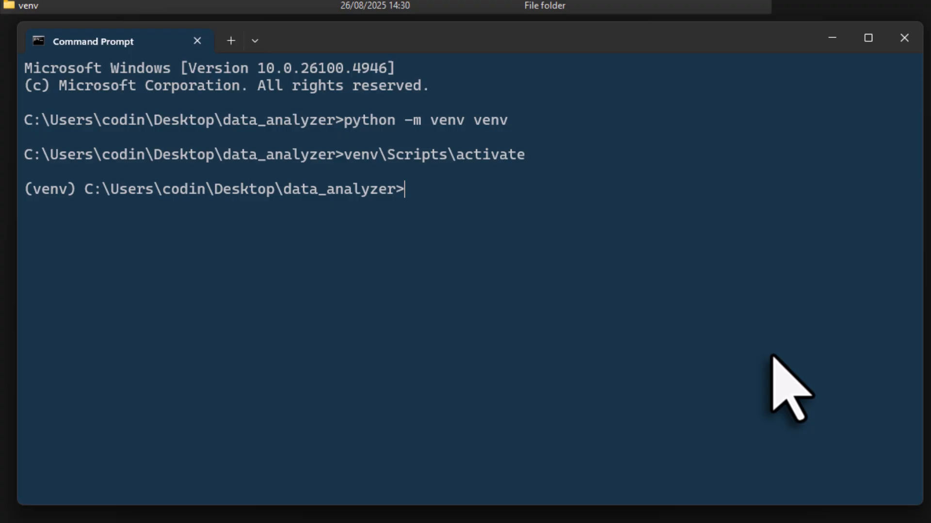
pyautogui.write('pip install data_formulator')
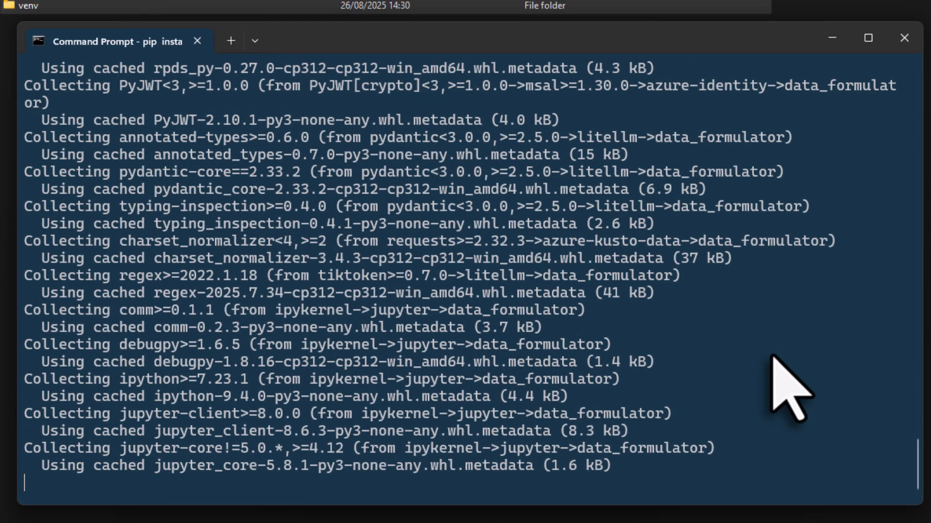
pyautogui.write('data_analyzer>data')
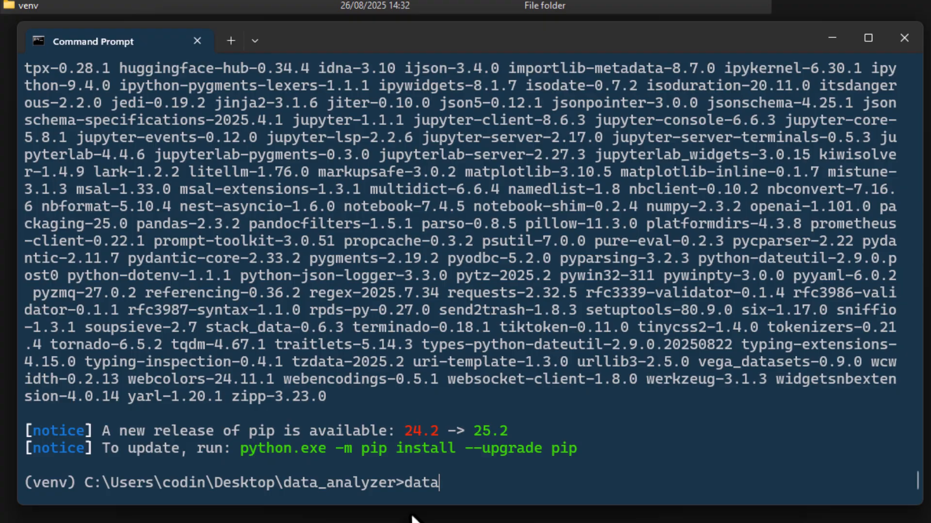
pyautogui.write('_formulat')
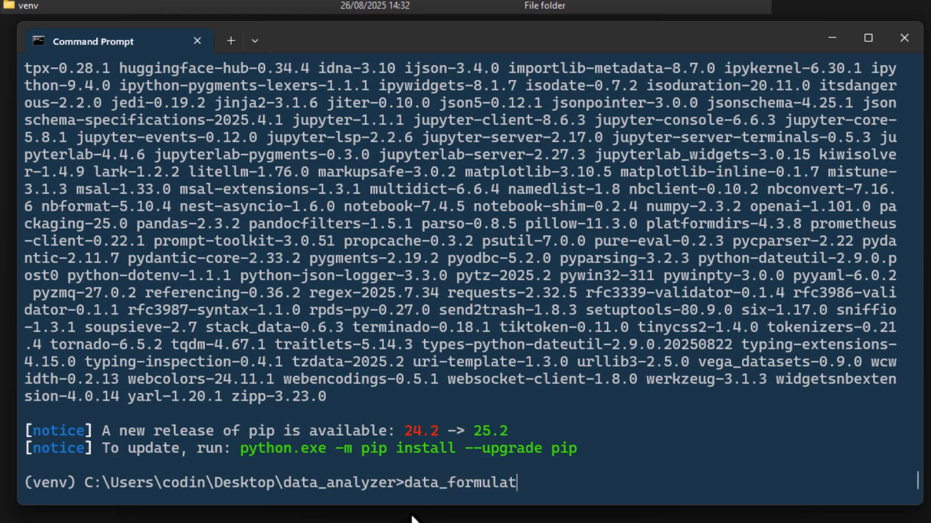
pyautogui.write('or')
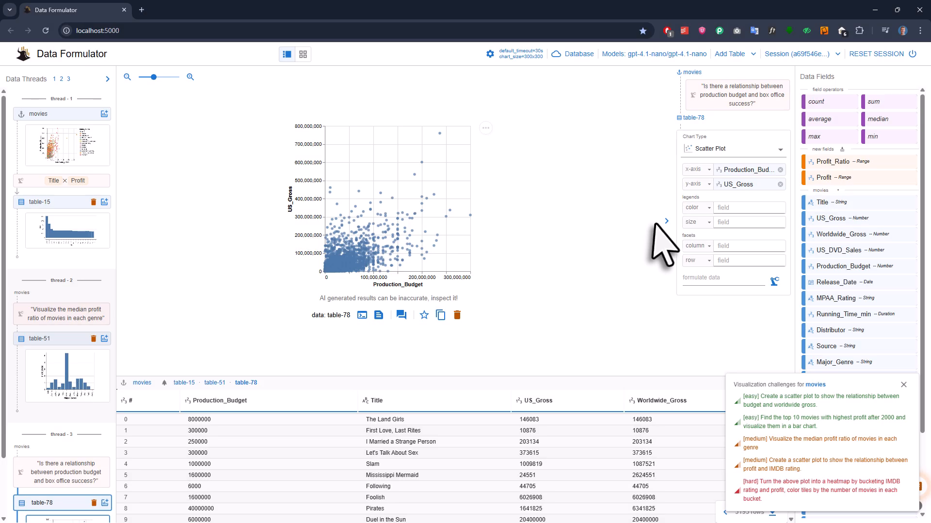
pyautogui.moveTo(662, 241)
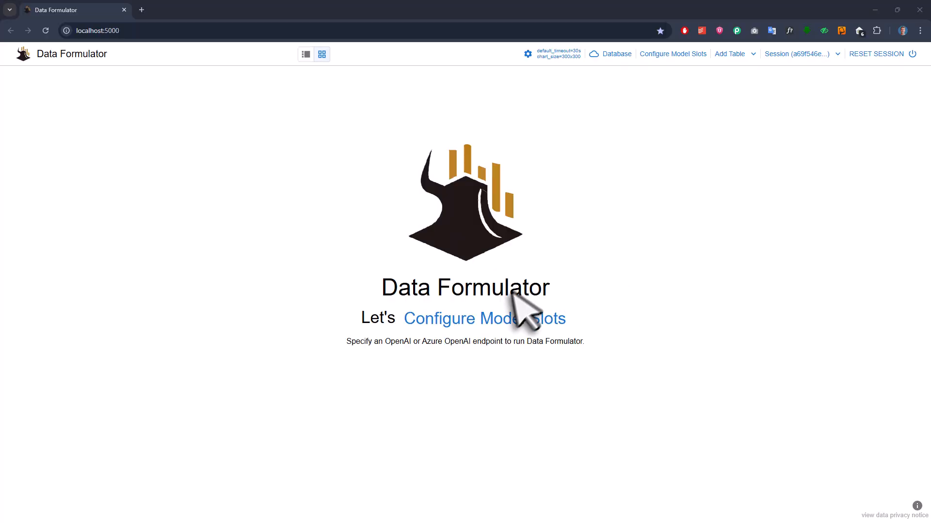
# Add an OpenAI gpt-4.1-nano model with an API key and apply the slot assignments.
pyautogui.click(485, 318)
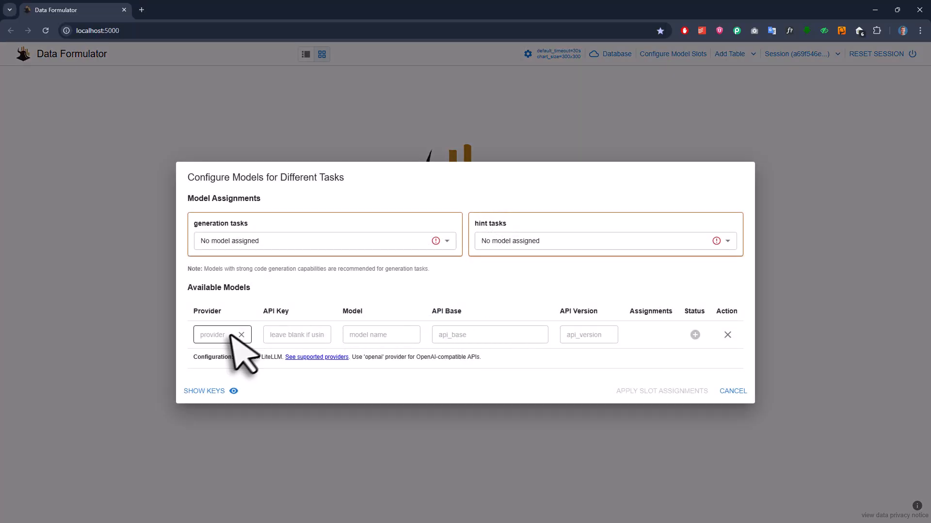
pyautogui.write('openai')
pyautogui.click(381, 335)
pyautogui.write('gpt-4.1-nano')
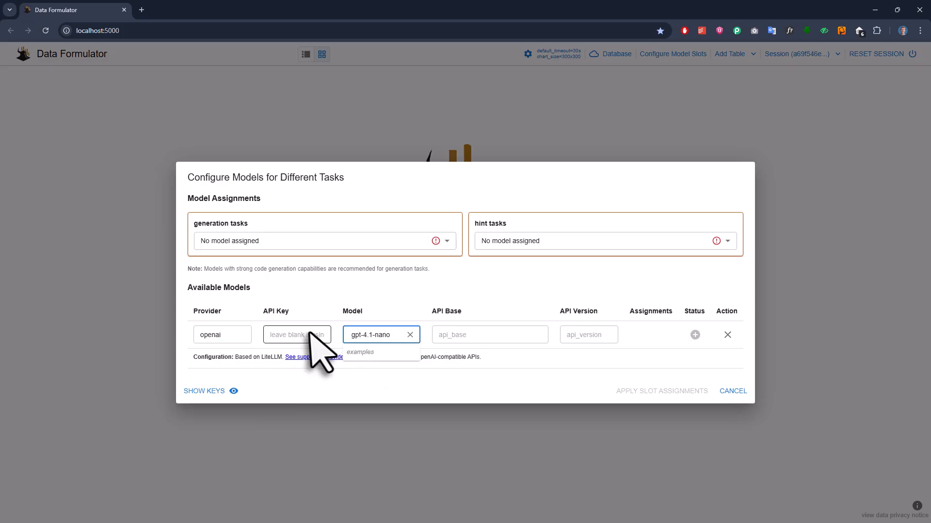
pyautogui.write('••')
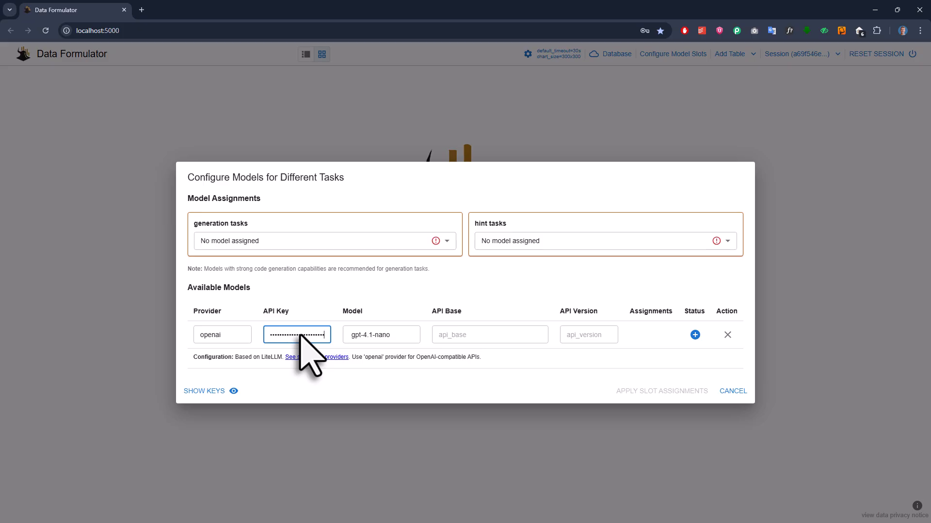
pyautogui.click(661, 391)
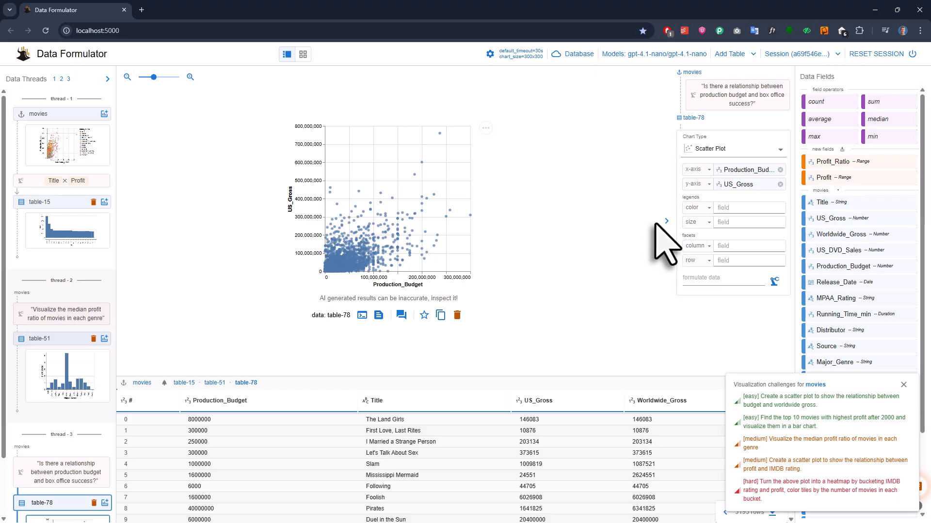
pyautogui.click(302, 54)
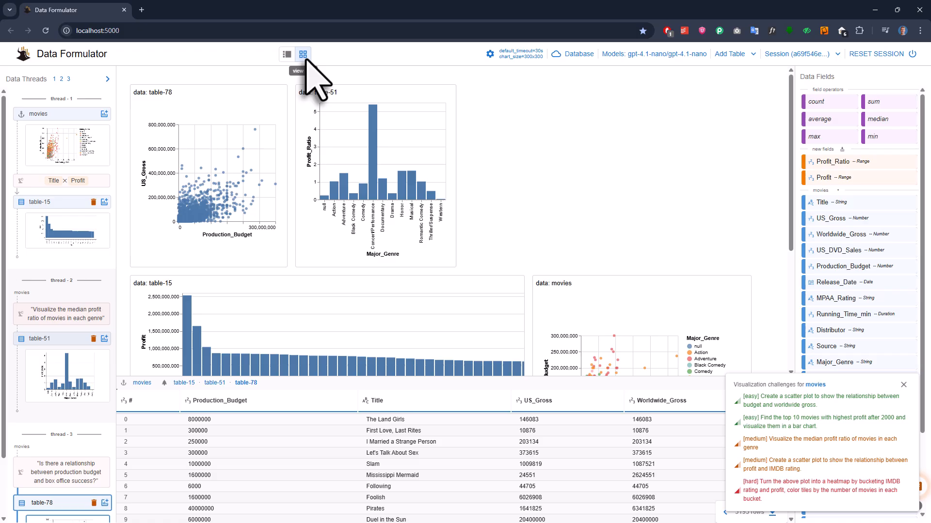
pyautogui.moveTo(107, 90)
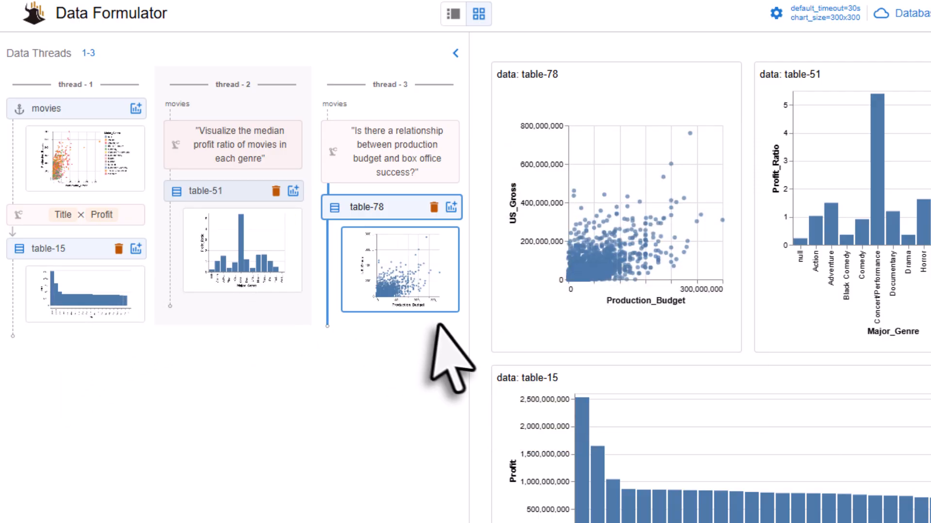
# Expand the Data Threads panel to show the three movie threads side by side.
pyautogui.doubleClick(368, 208)
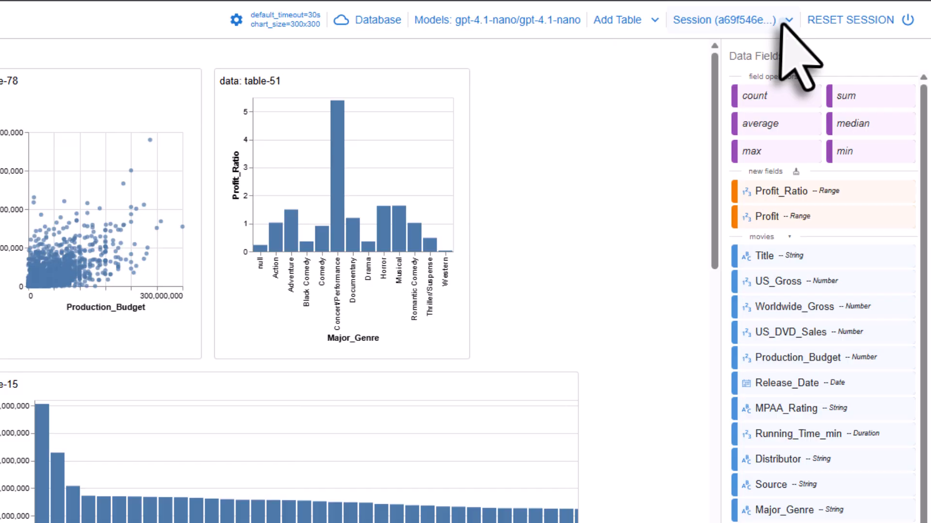
# Reset the session from the Session menu, confirming the discard of all charts and data.
pyautogui.click(789, 20)
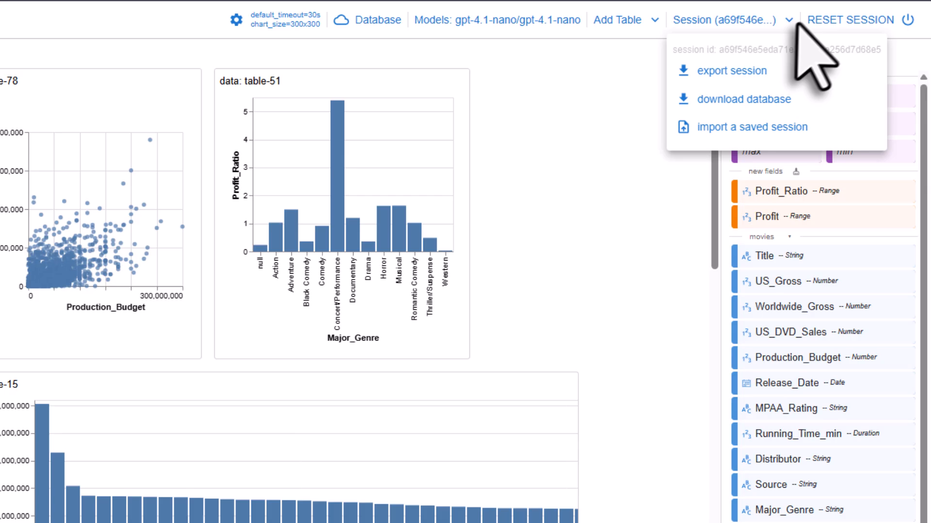
pyautogui.click(849, 20)
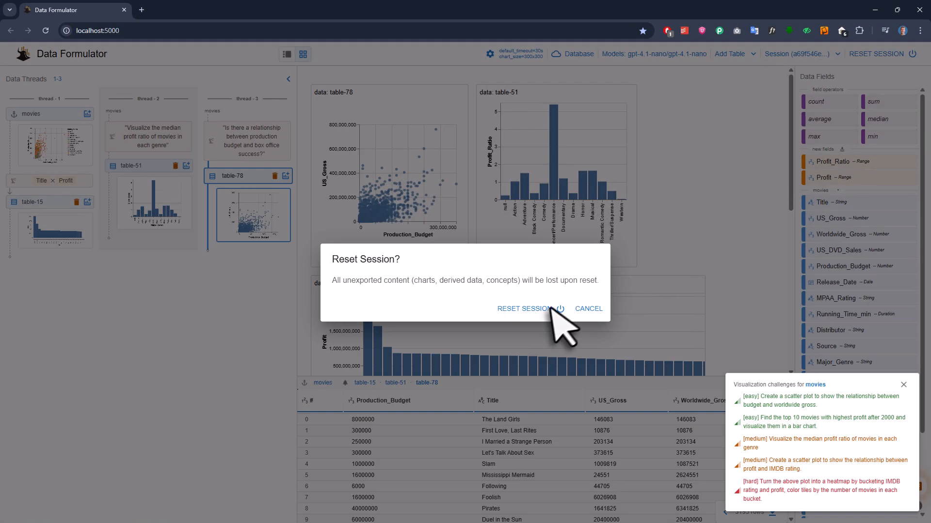
pyautogui.click(528, 308)
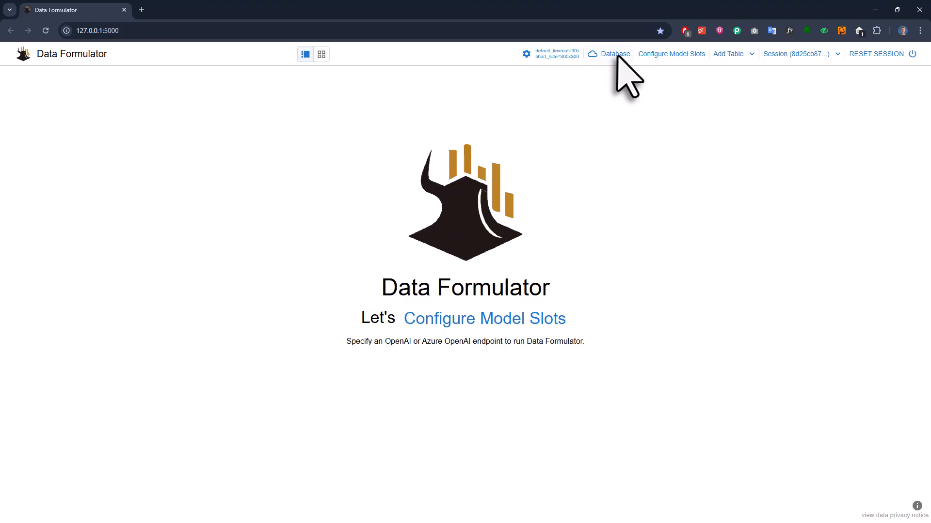
# Browse the Database connectors: csv/tsv upload, kusto, mysql, ending on s3.
pyautogui.click(615, 54)
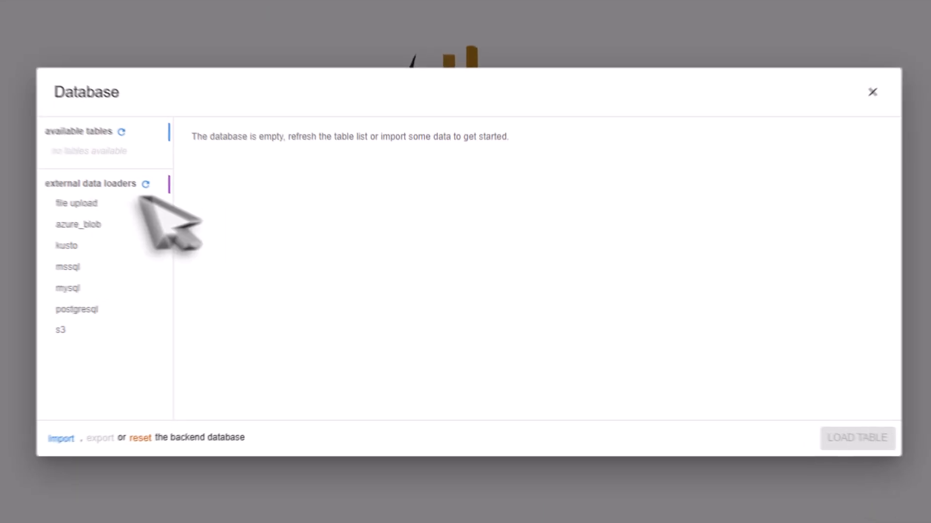
pyautogui.click(73, 202)
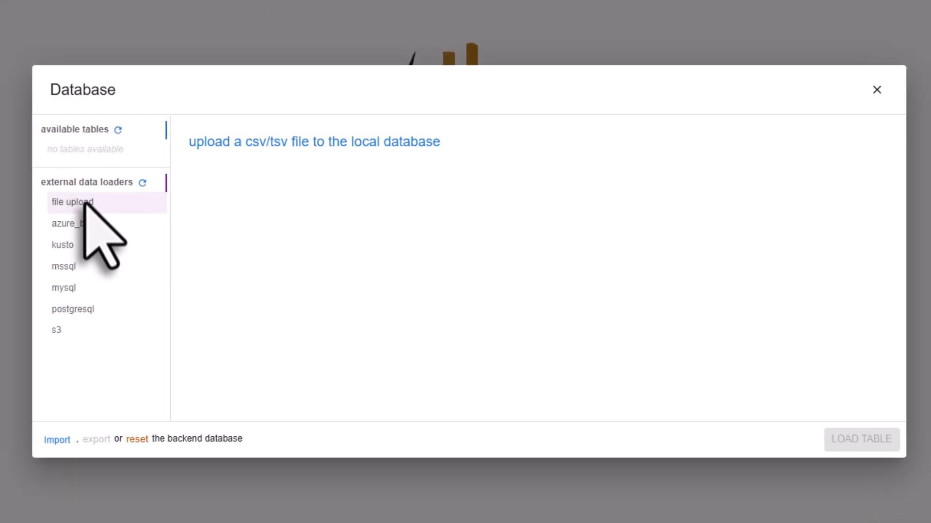
pyautogui.click(61, 245)
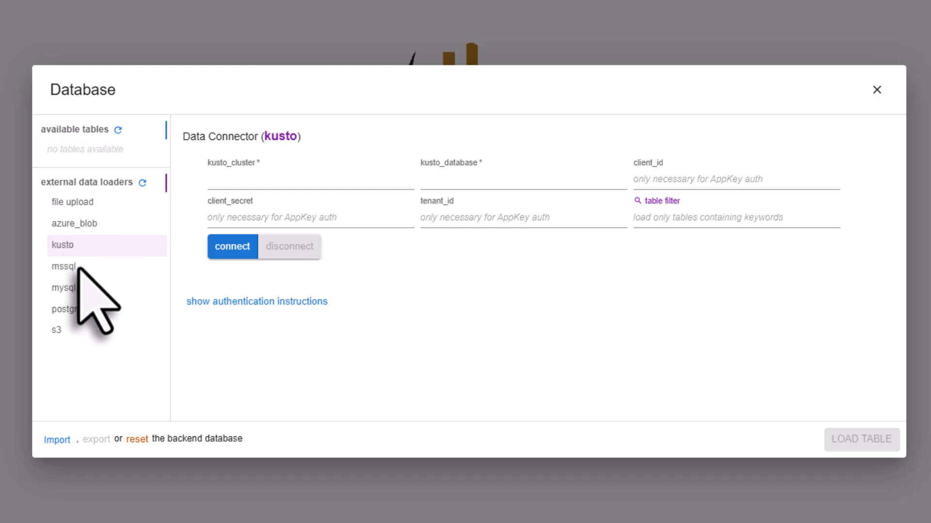
pyautogui.click(64, 288)
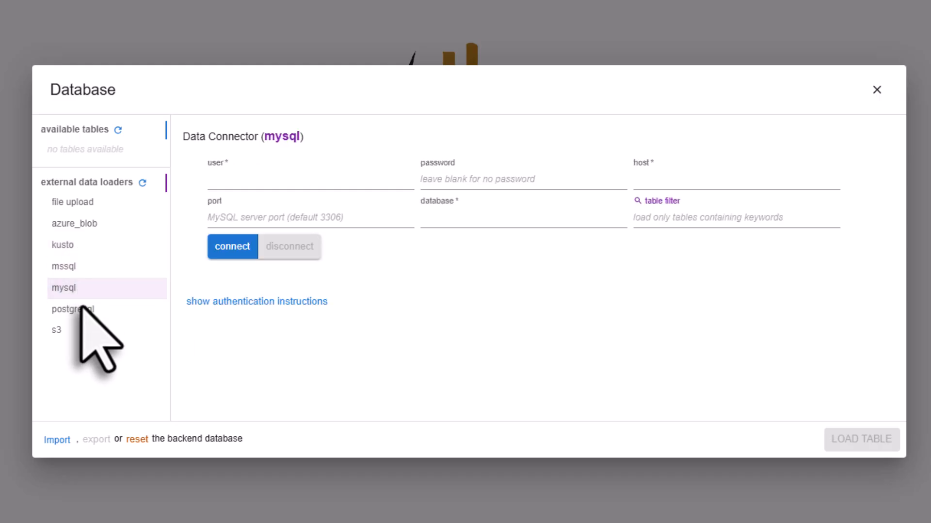
pyautogui.click(56, 330)
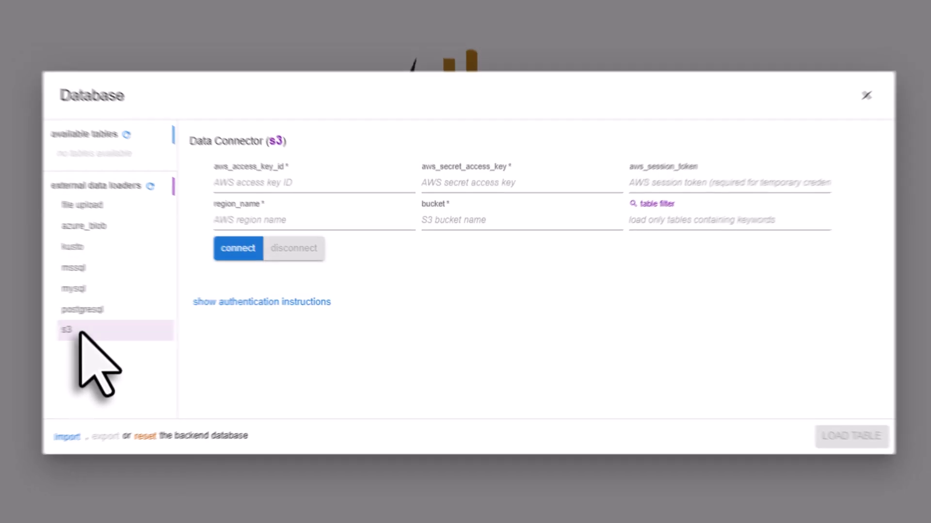